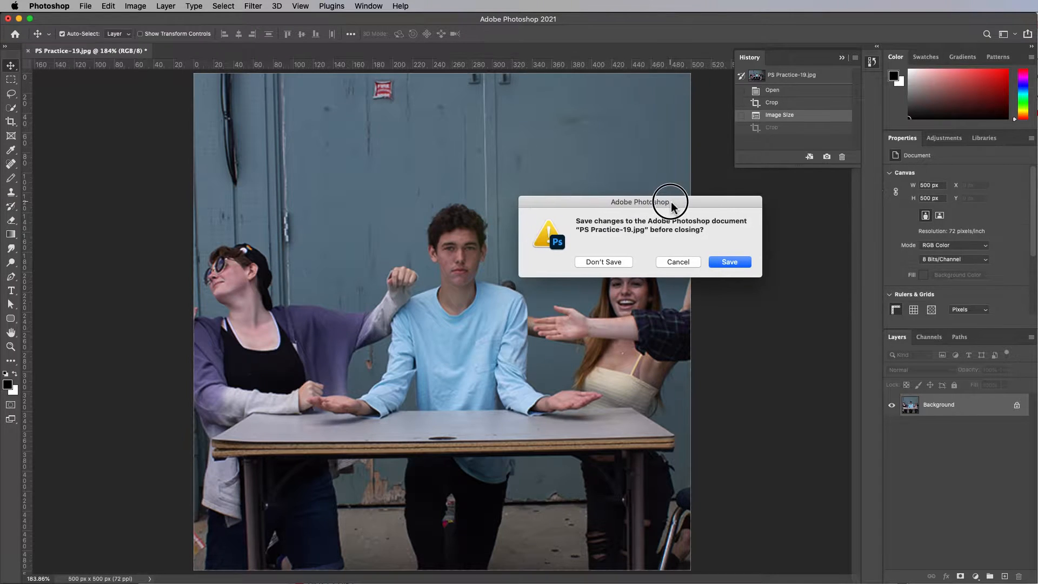
Discard the earlier photo and open PS Practice-22.jpg from Finder into Photoshop.
{"action": "left_click", "coordinate": [602, 261]}
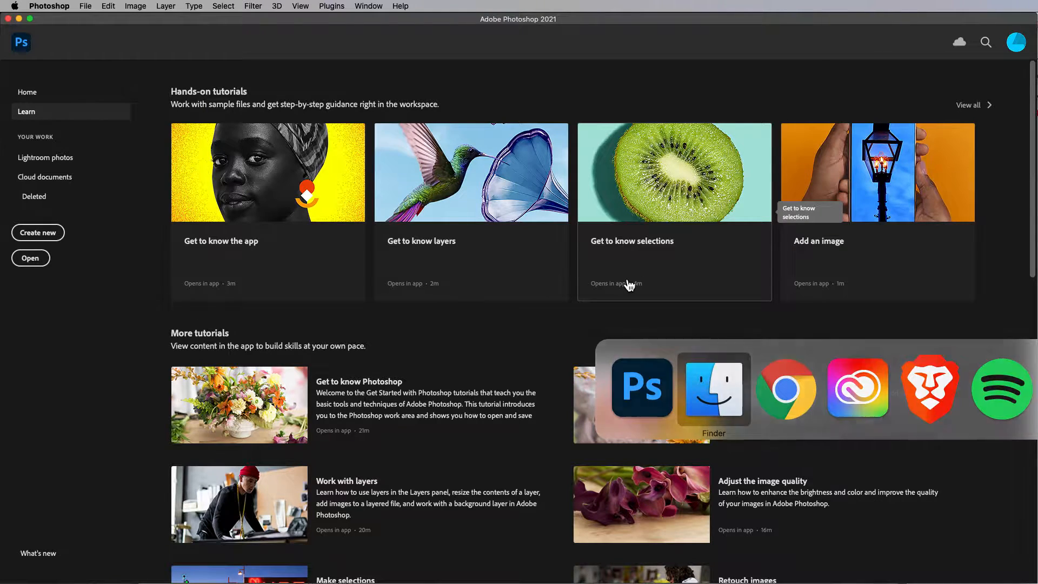
{"action": "left_click", "coordinate": [713, 387]}
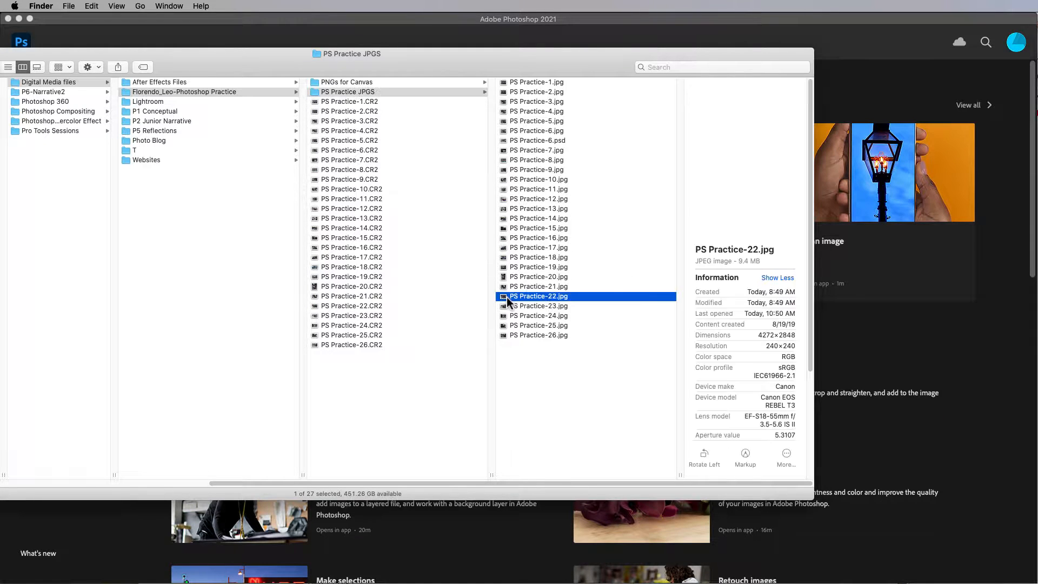
{"action": "right_click", "coordinate": [539, 296]}
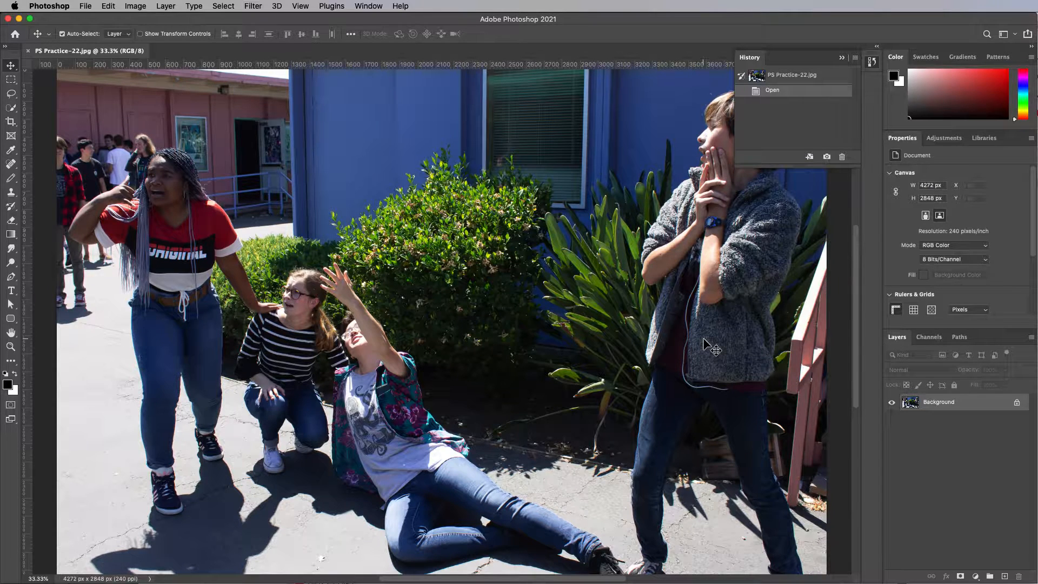
{"action": "scroll", "scroll_direction": "down", "scroll_amount": 3}
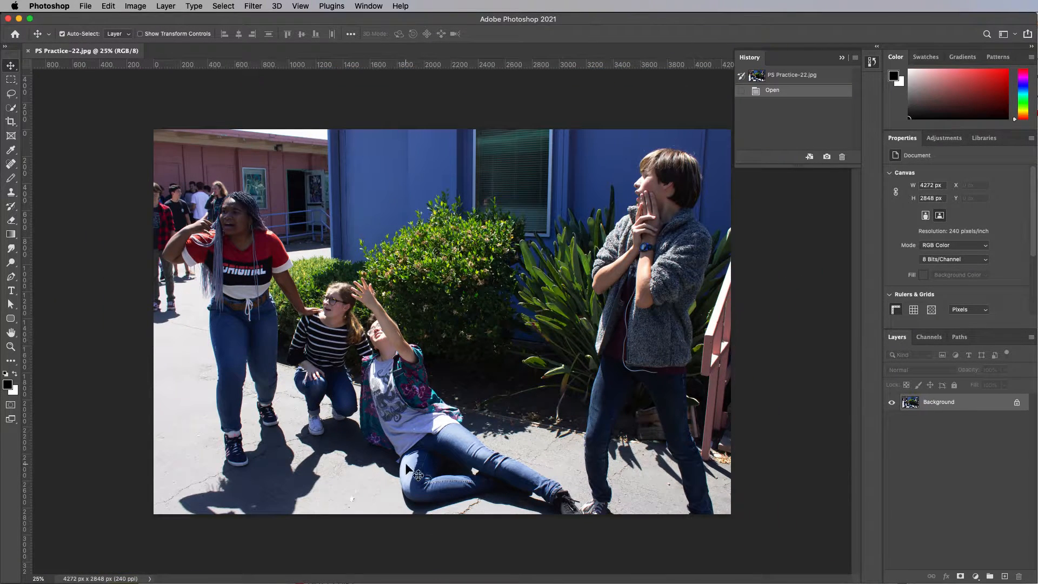
{"action": "mouse_move", "coordinate": [437, 489]}
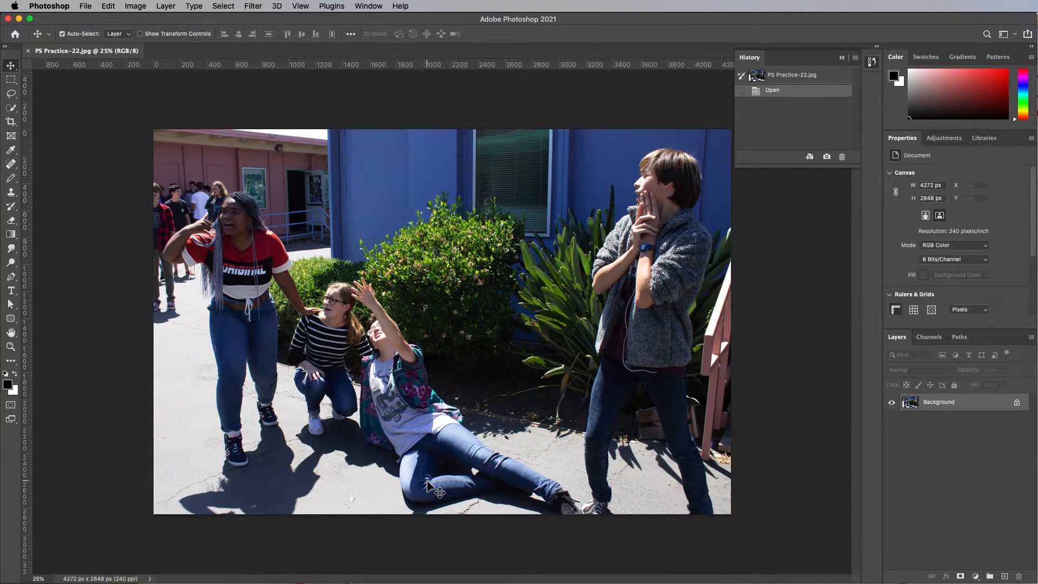
{"action": "mouse_move", "coordinate": [453, 483]}
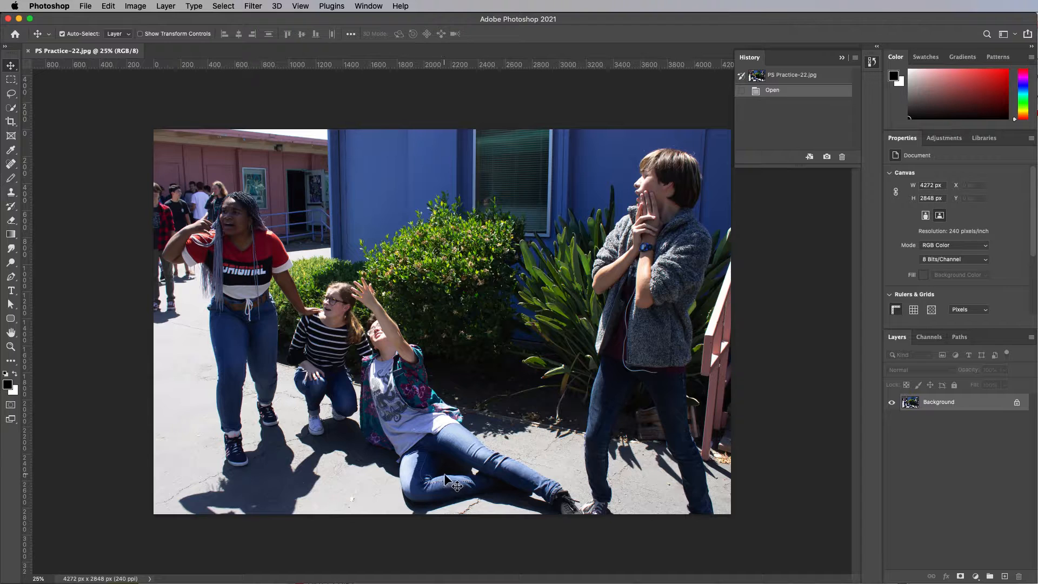
{"action": "mouse_move", "coordinate": [249, 237]}
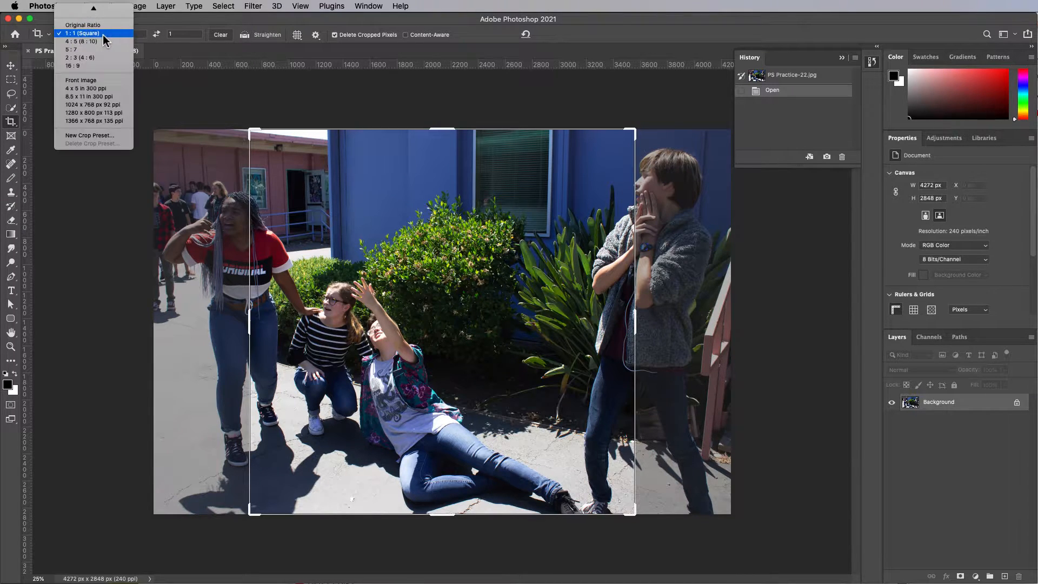
{"action": "mouse_move", "coordinate": [79, 50]}
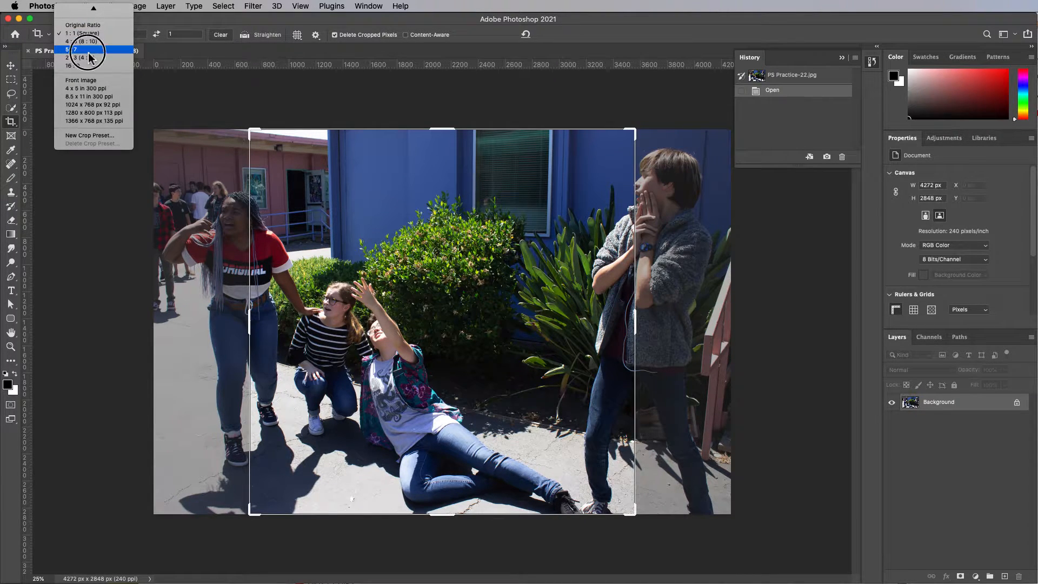
Set the Crop tool to the 5 x 7 preset flipped to a 7 x 5 landscape frame.
{"action": "left_click", "coordinate": [75, 49]}
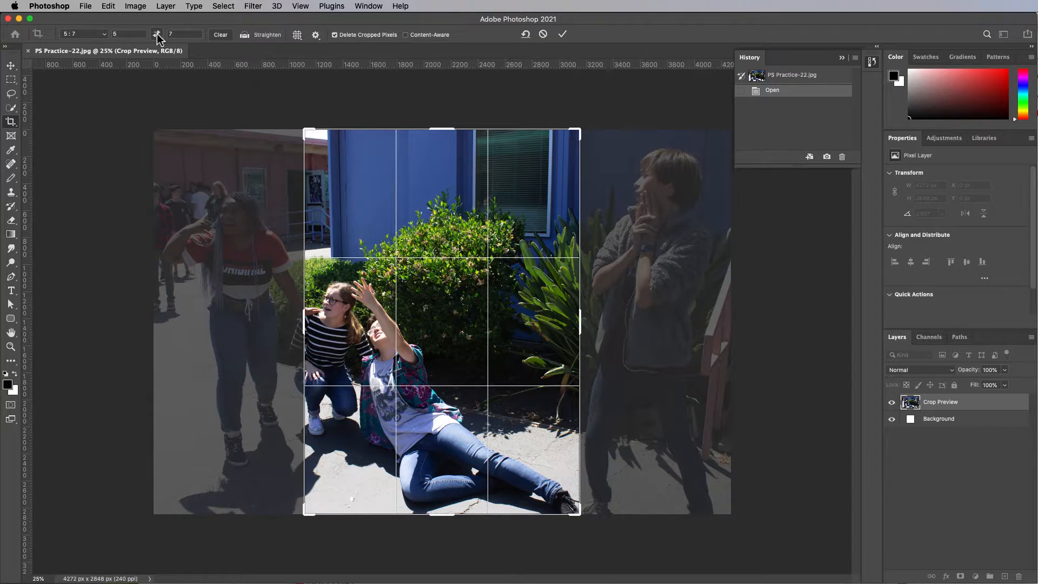
{"action": "left_click", "coordinate": [158, 35]}
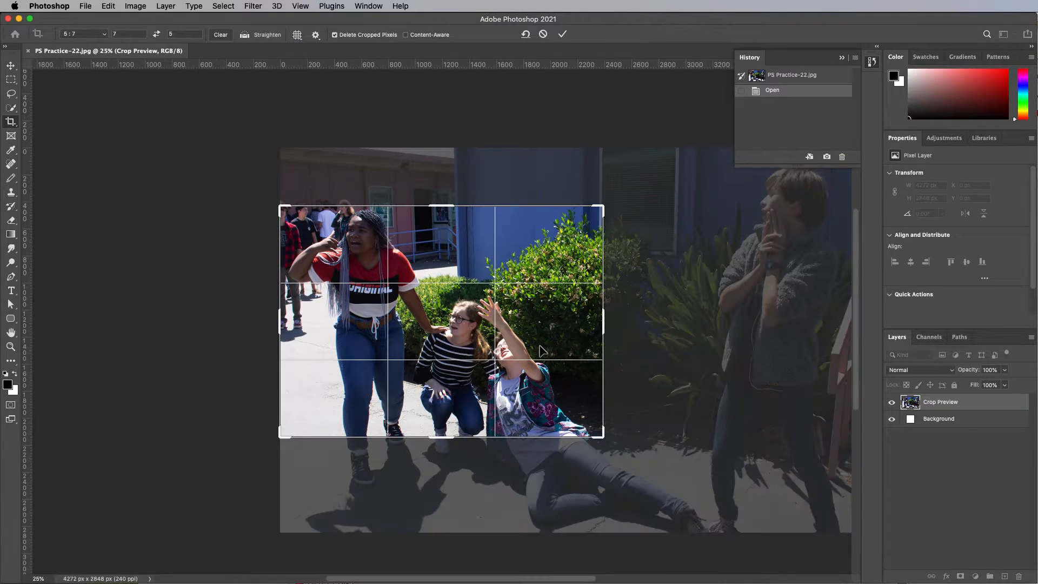
{"action": "mouse_move", "coordinate": [470, 358]}
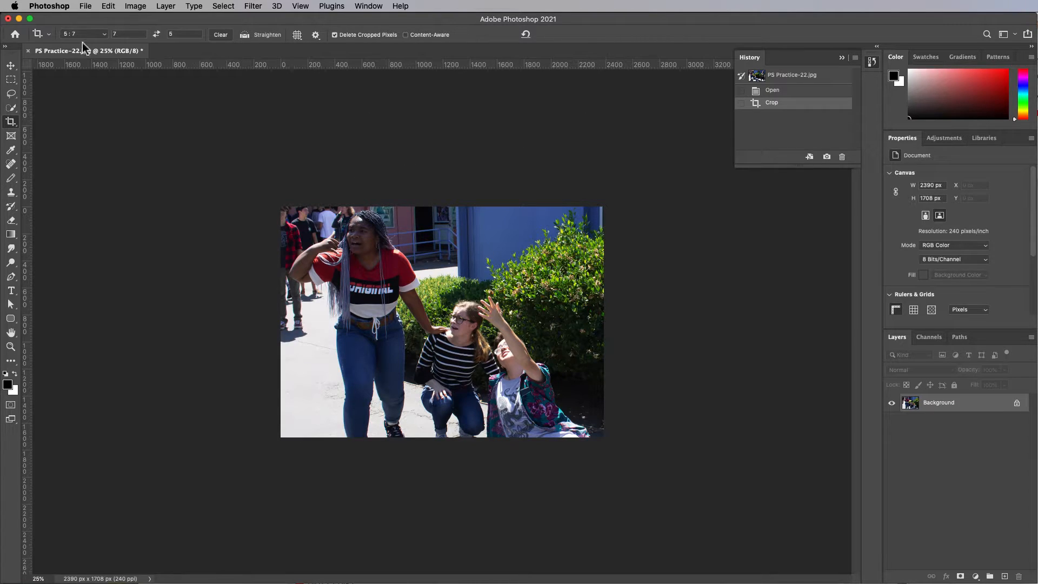
Resize the image to 7 x 5 inches at 72 ppi via Image Size.
{"action": "left_click", "coordinate": [135, 6]}
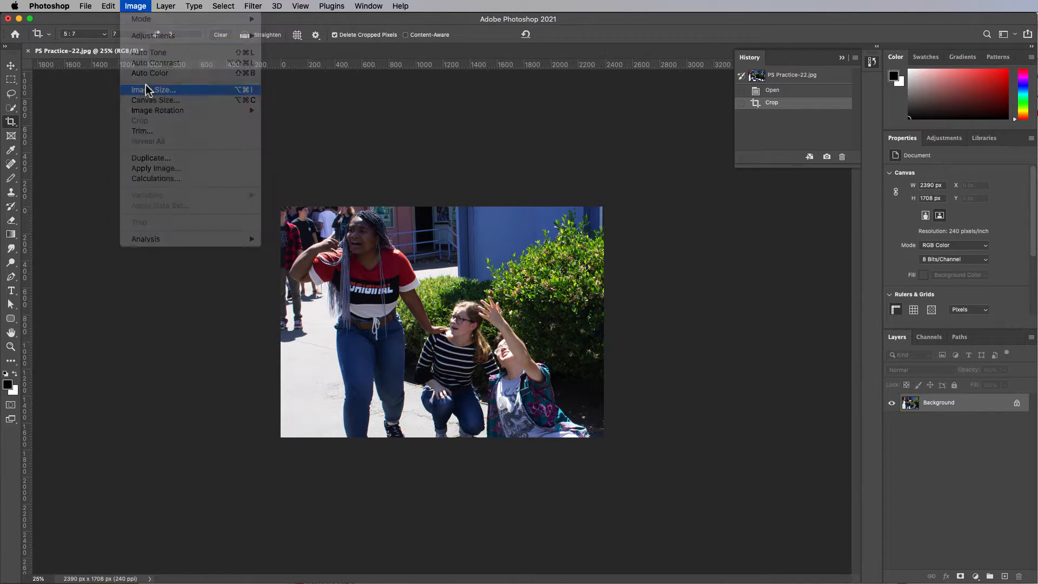
{"action": "left_click", "coordinate": [154, 90]}
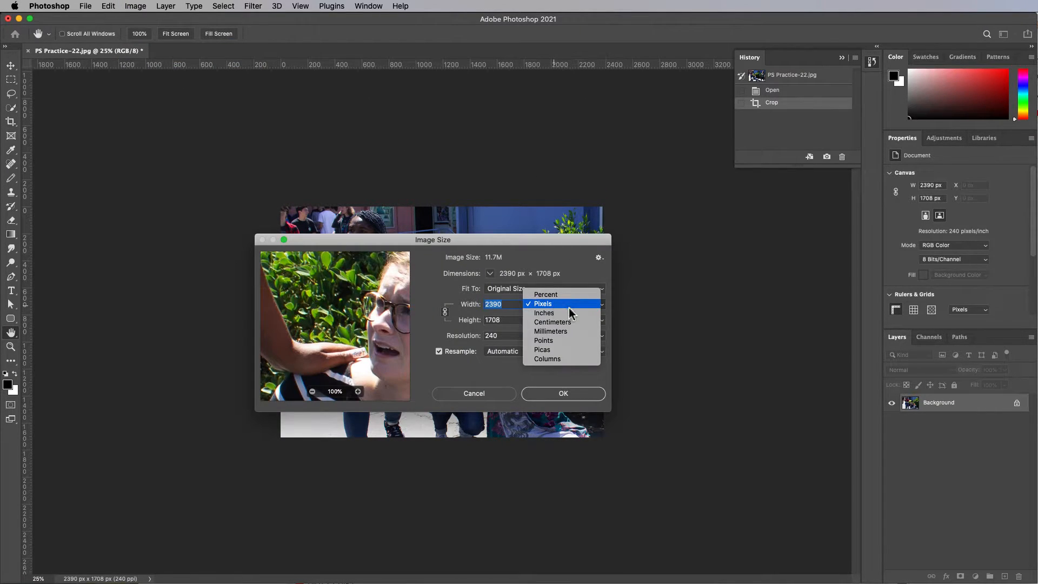
{"action": "left_click", "coordinate": [544, 312]}
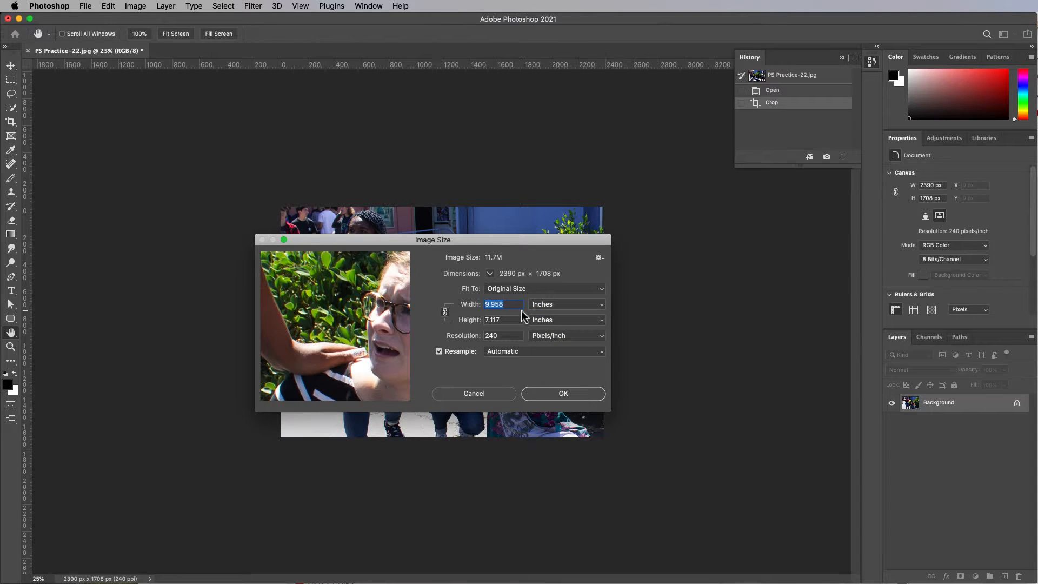
{"action": "mouse_move", "coordinate": [506, 337]}
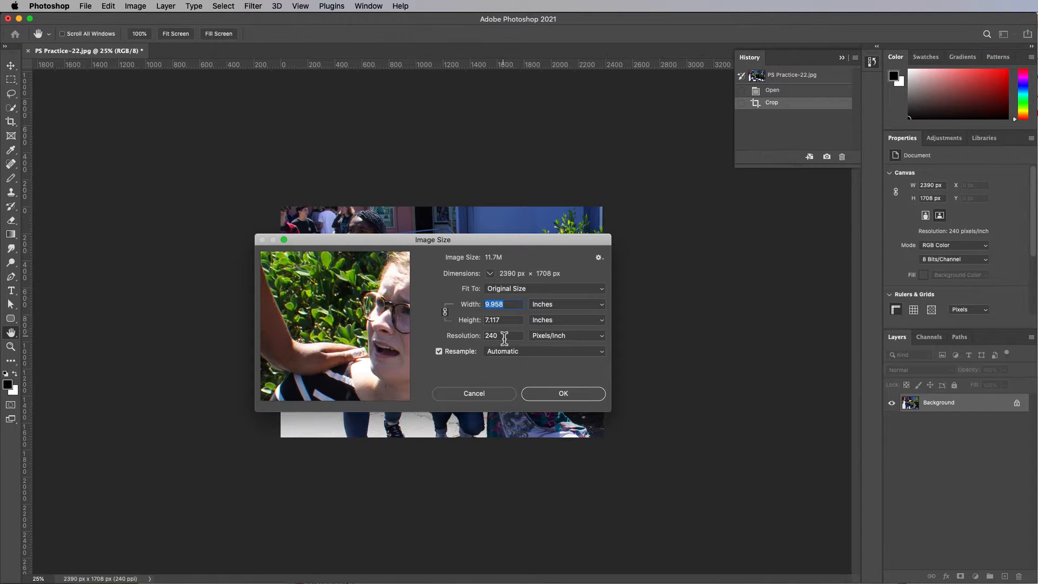
{"action": "mouse_move", "coordinate": [508, 335]}
{"action": "type", "text": "72"}
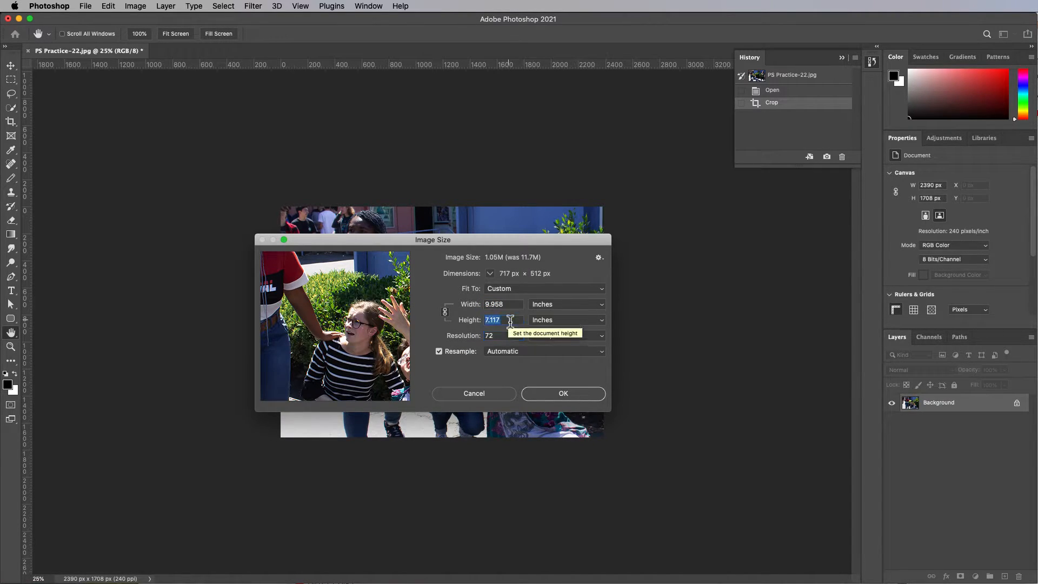
{"action": "left_click", "coordinate": [503, 335]}
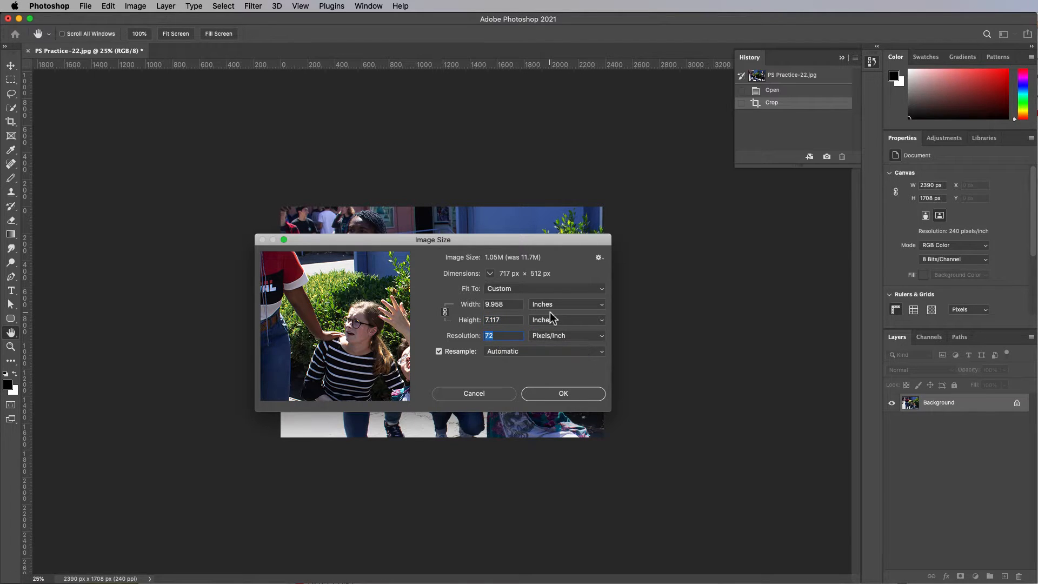
{"action": "mouse_move", "coordinate": [512, 304]}
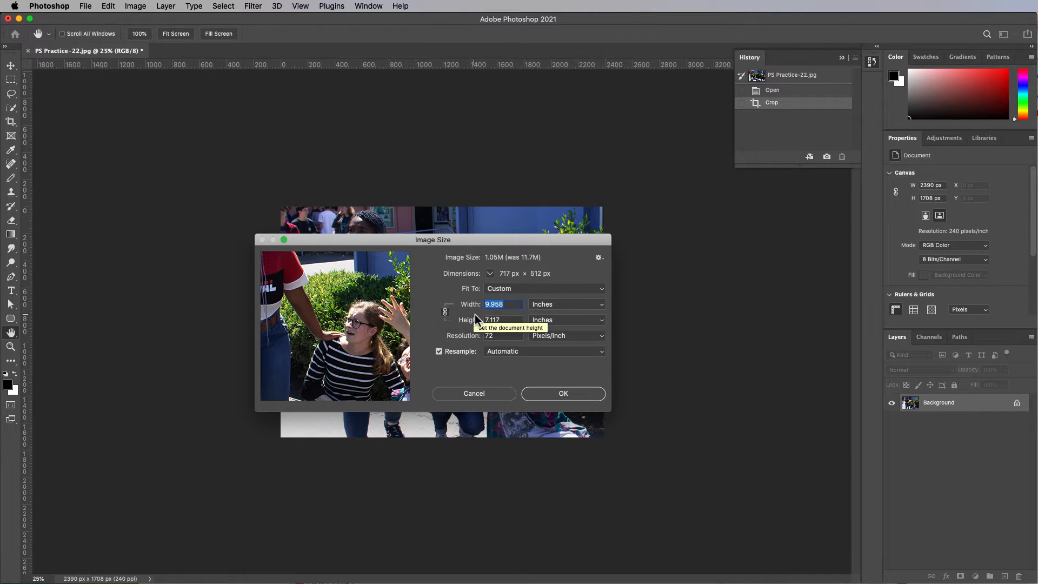
{"action": "mouse_move", "coordinate": [531, 320]}
{"action": "type", "text": "7"}
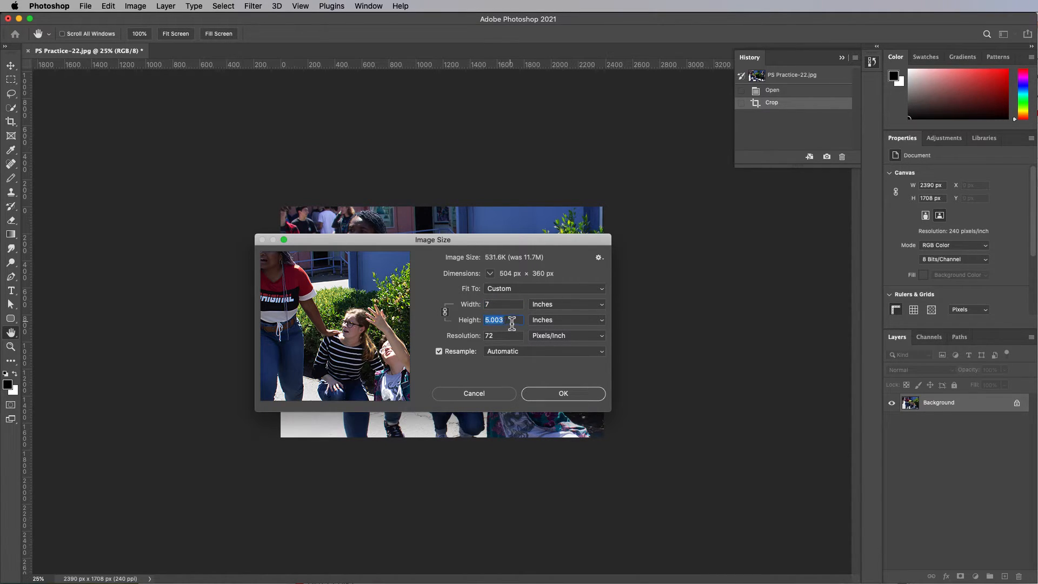
{"action": "mouse_move", "coordinate": [562, 320]}
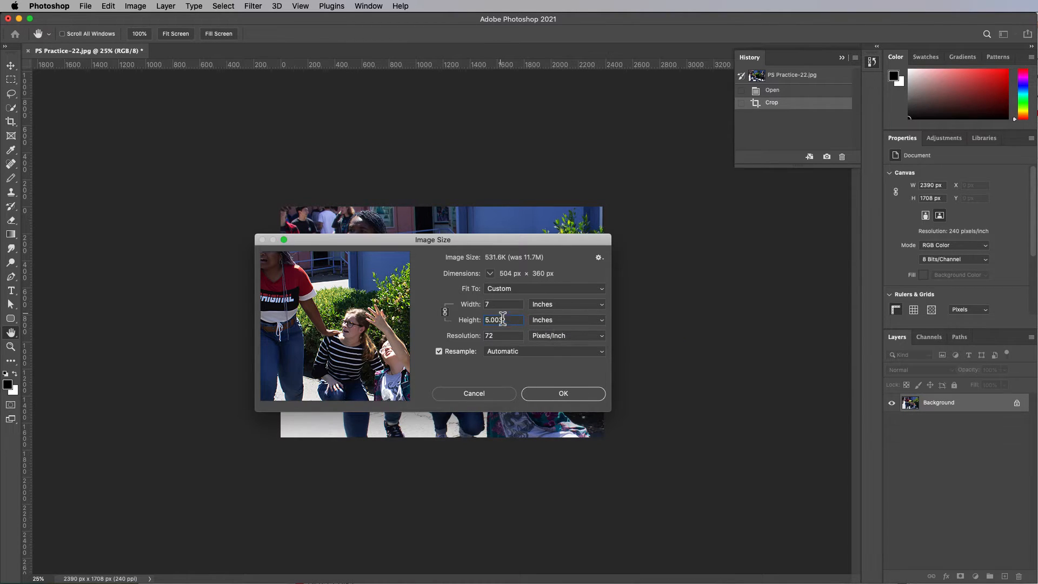
{"action": "left_click", "coordinate": [562, 393]}
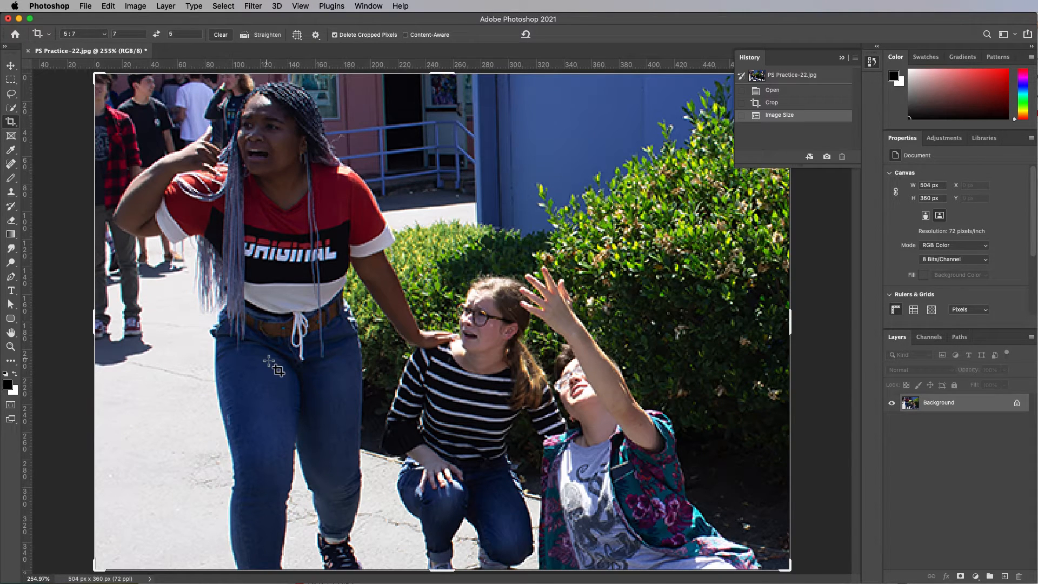
{"action": "mouse_move", "coordinate": [103, 564]}
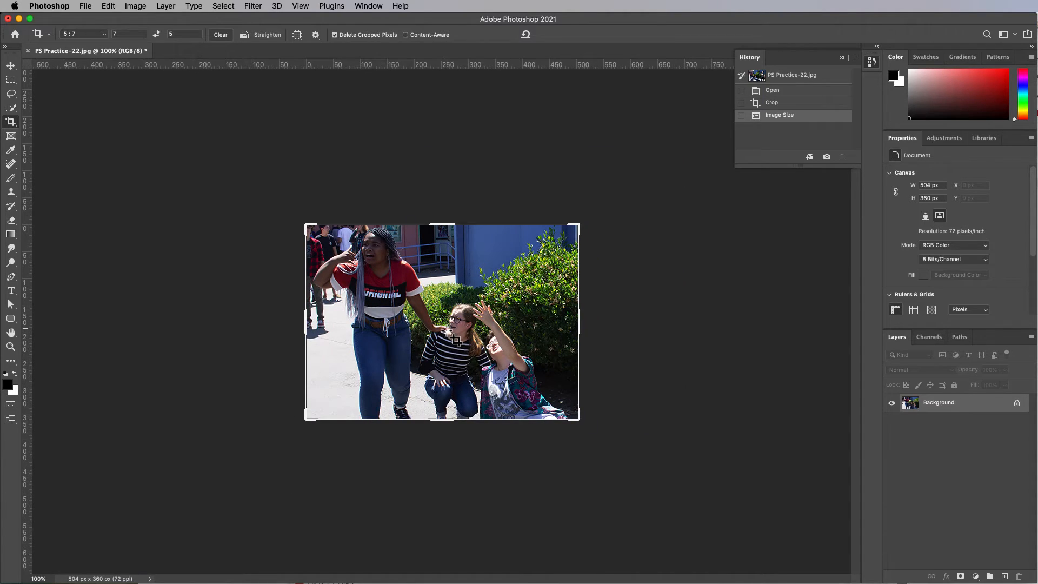
{"action": "mouse_move", "coordinate": [377, 442]}
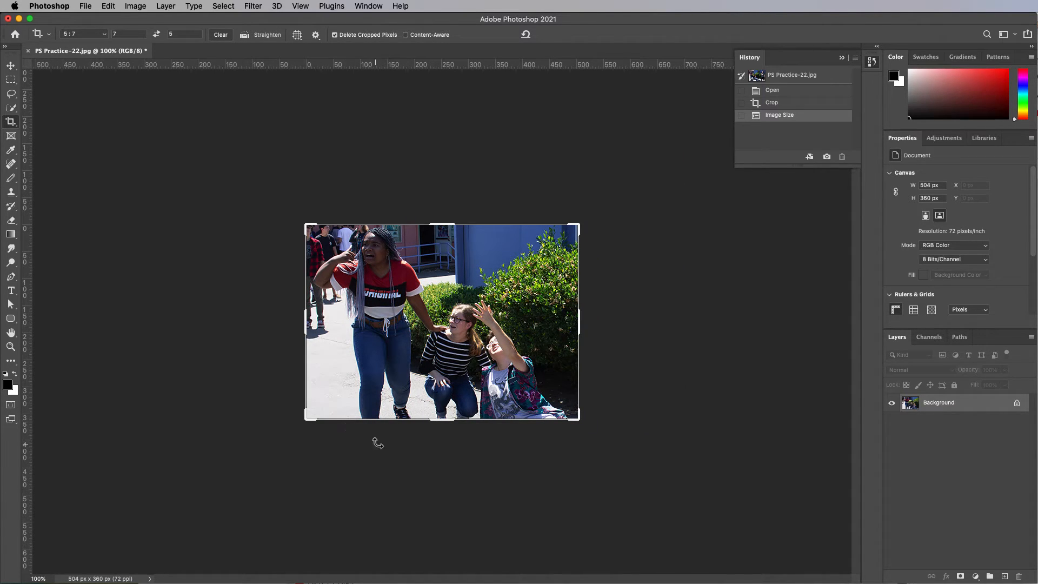
Start a PNG export saved into the PNGs for Canvas folder.
{"action": "left_click", "coordinate": [84, 6]}
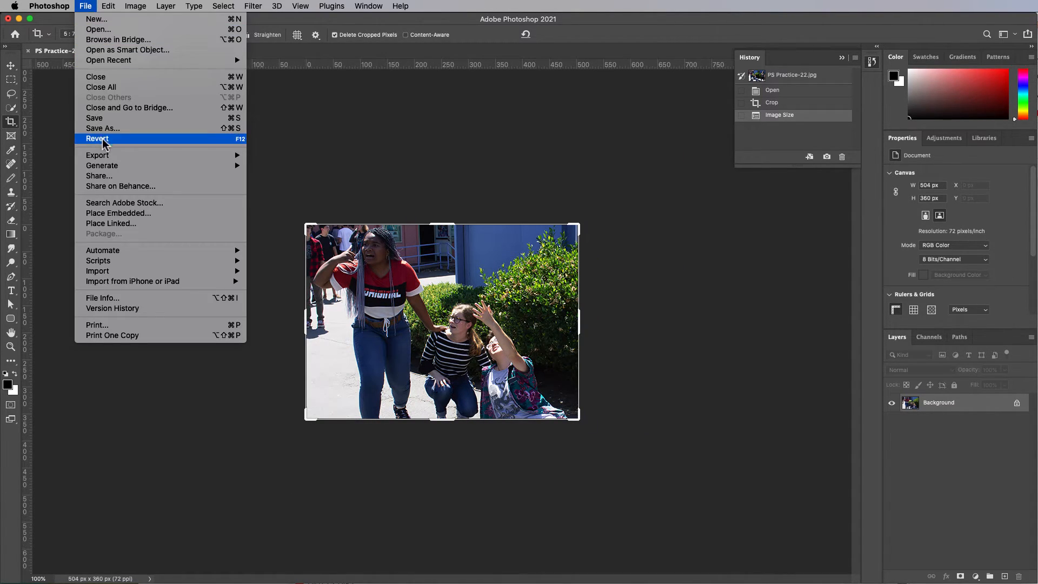
{"action": "mouse_move", "coordinate": [97, 155]}
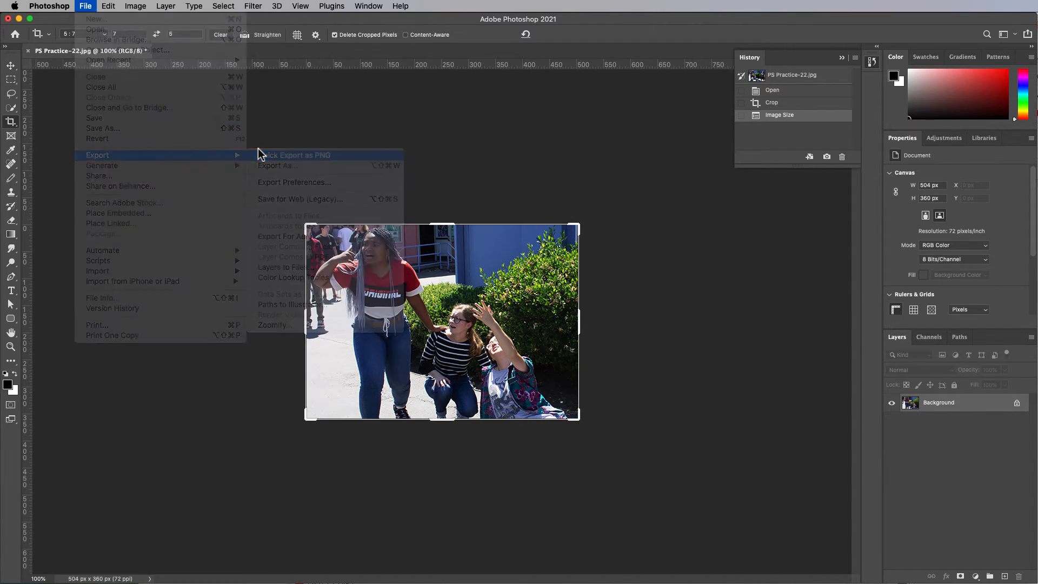
{"action": "left_click", "coordinate": [296, 155]}
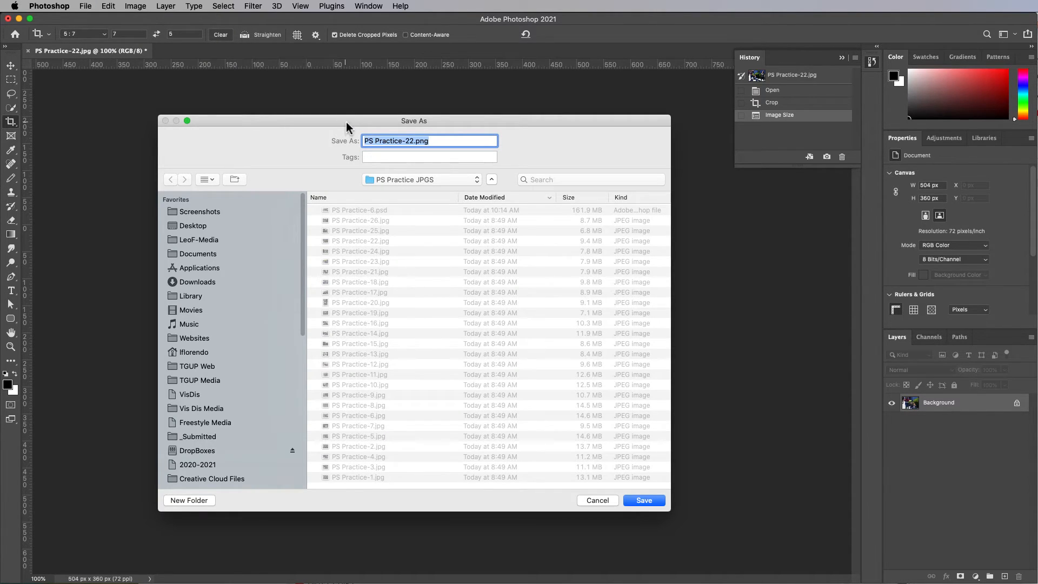
{"action": "left_click", "coordinate": [421, 179]}
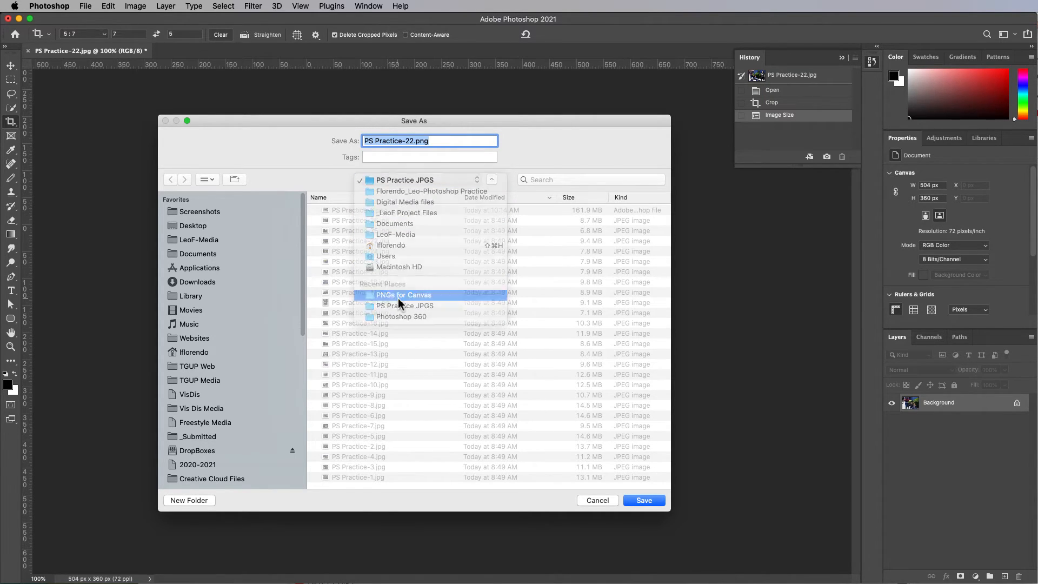
{"action": "left_click", "coordinate": [403, 294]}
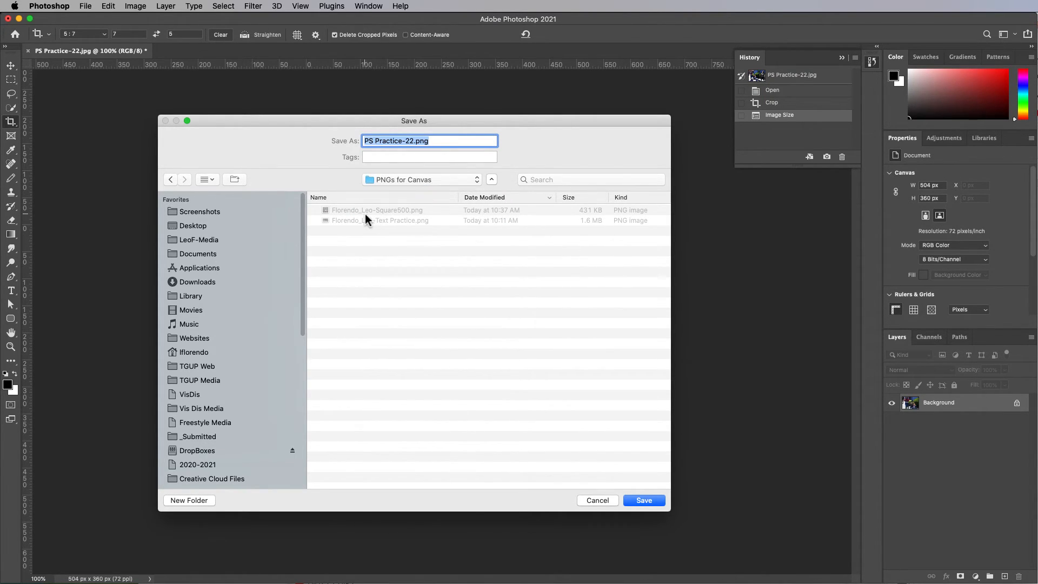
{"action": "left_click", "coordinate": [376, 210]}
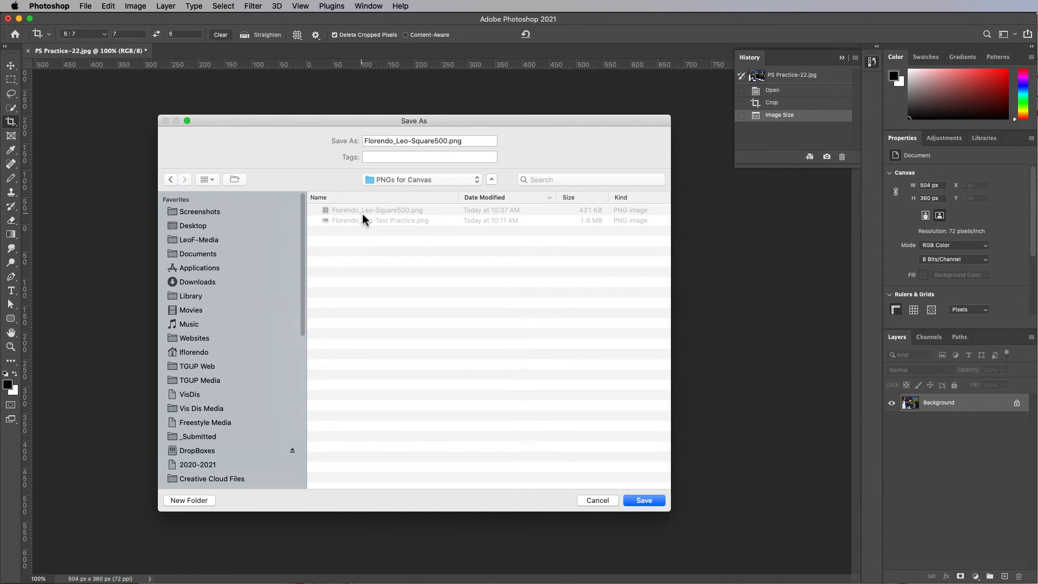
{"action": "left_click", "coordinate": [443, 140]}
{"action": "type", "text": "x"}
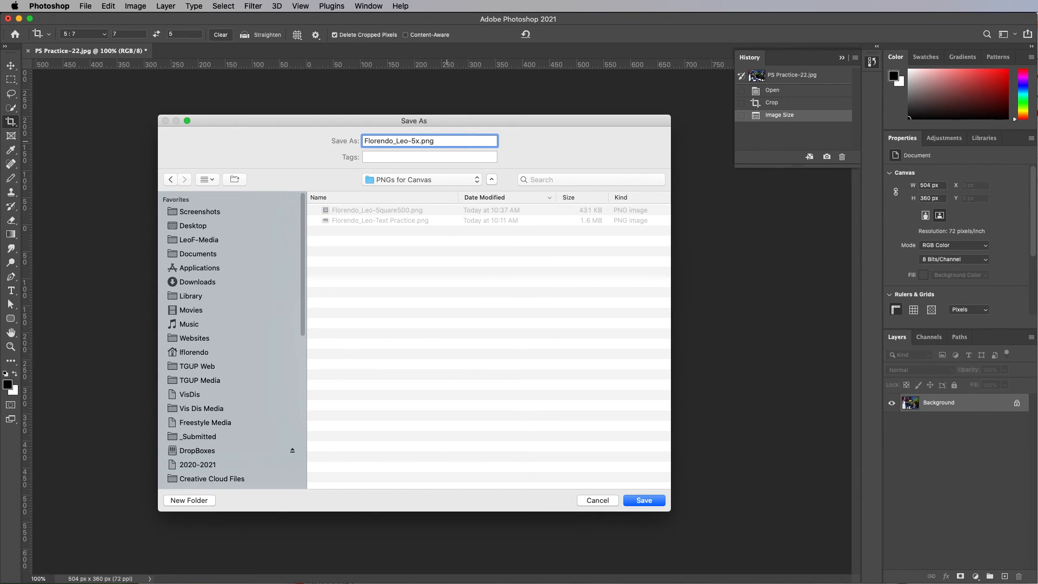
{"action": "type", "text": "7"}
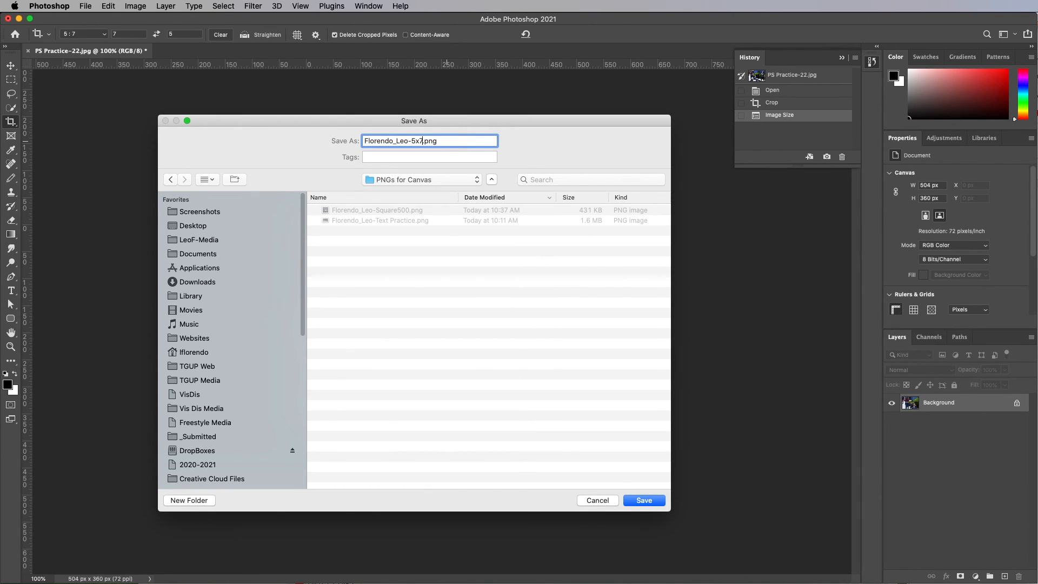